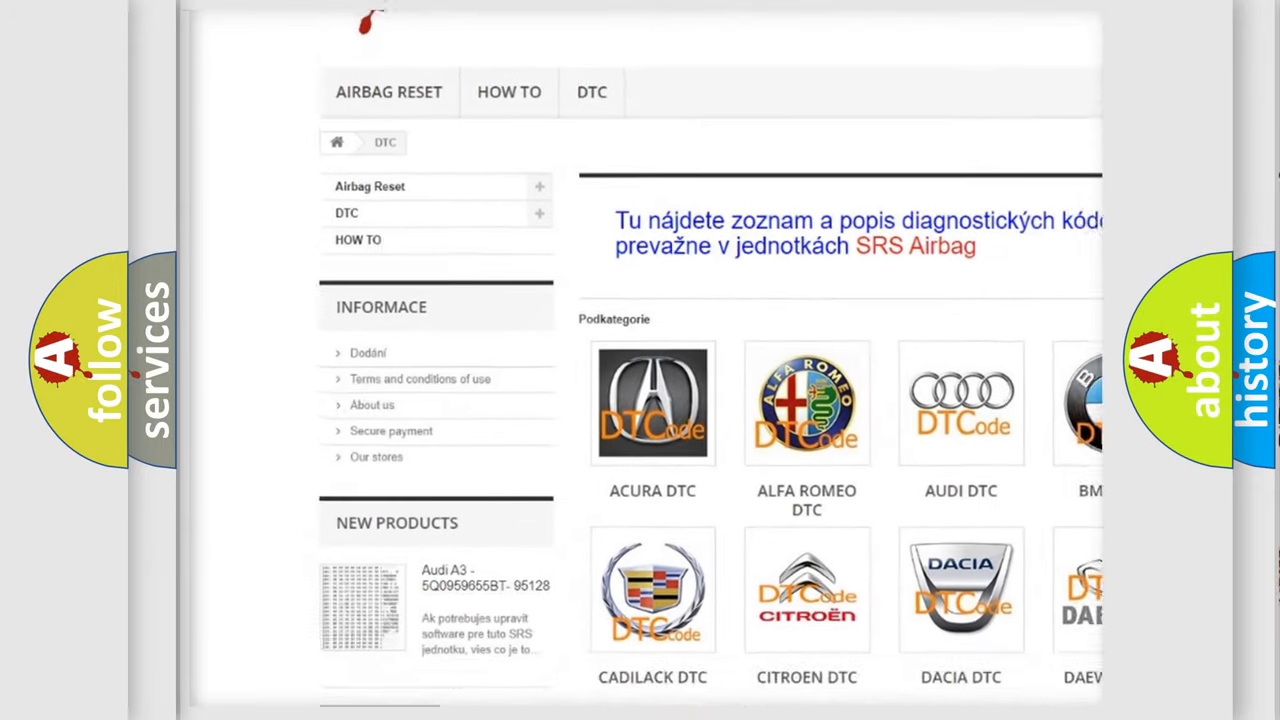
pyautogui.scroll(-3)
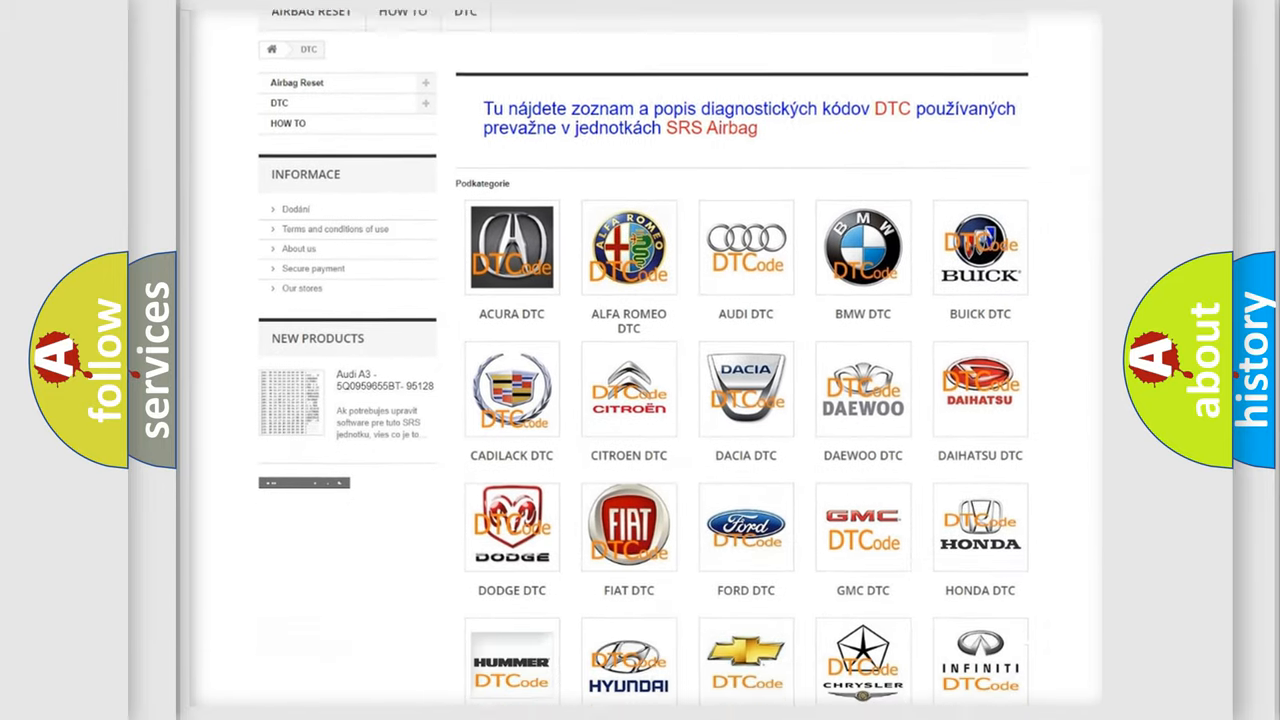
pyautogui.scroll(-3)
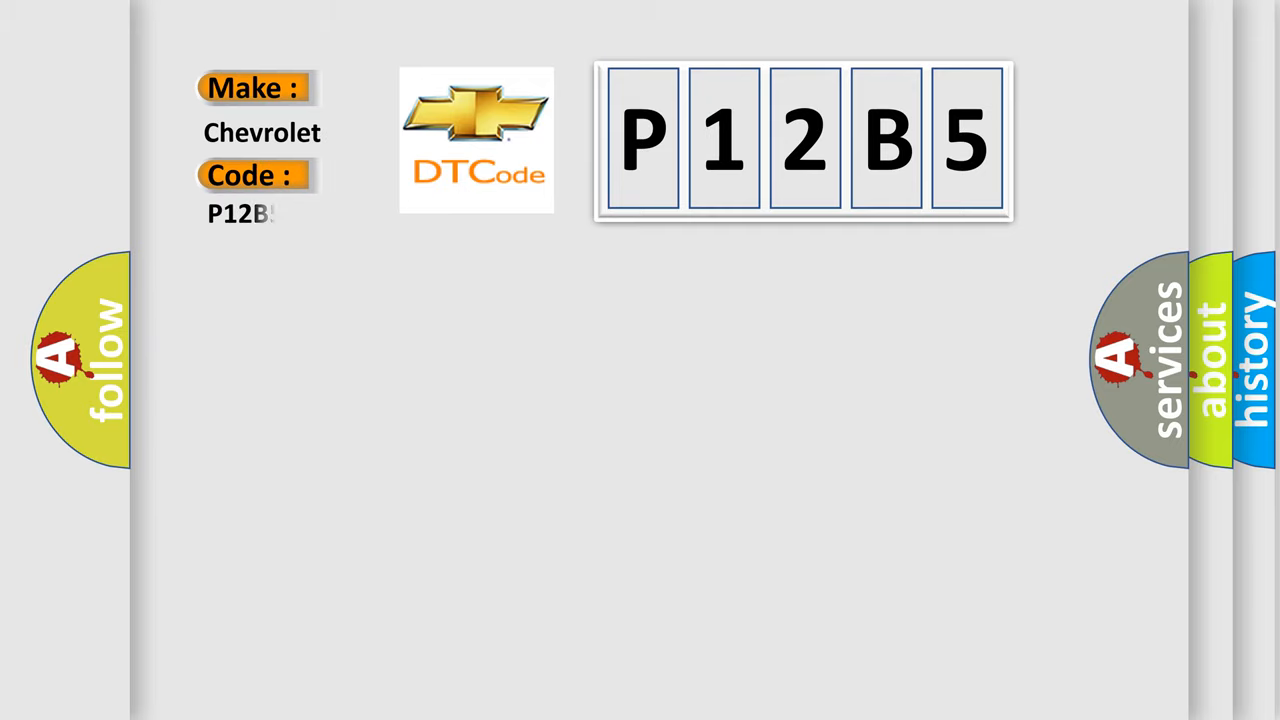
pyautogui.write('B5')
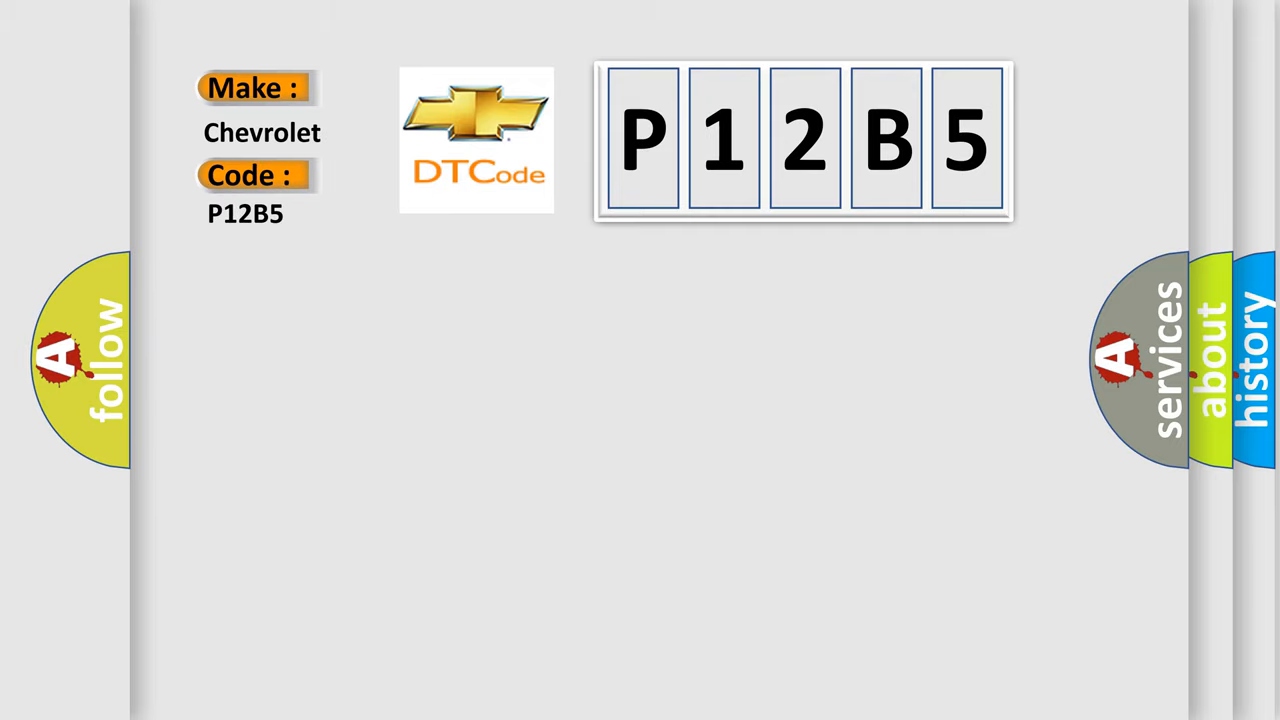